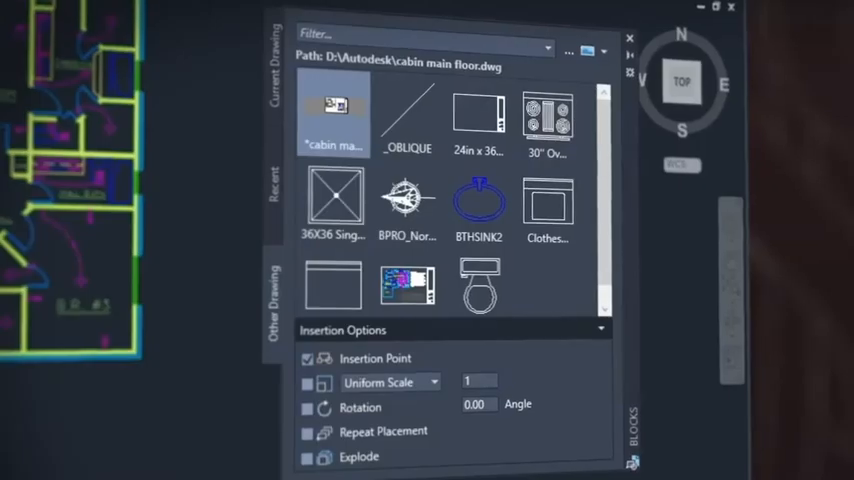
Switch the Blocks palette to Large Icon view for the cabin main floor blocks.
{"action": "left_click", "coordinate": [588, 52]}
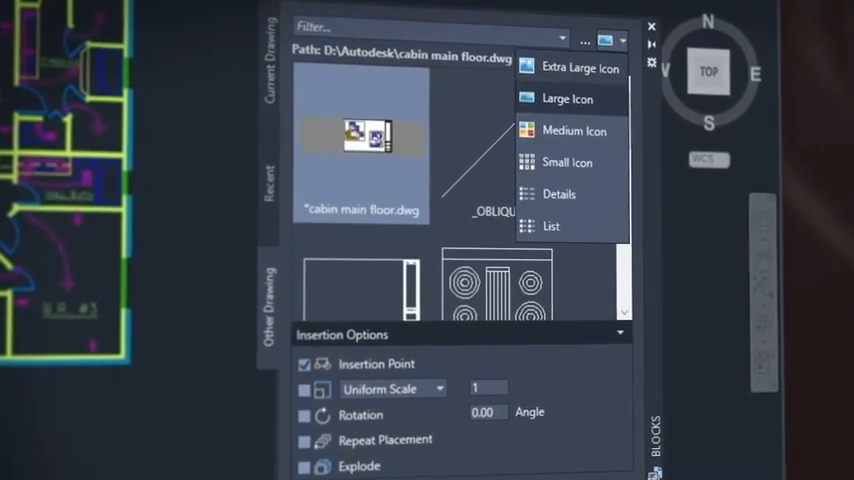